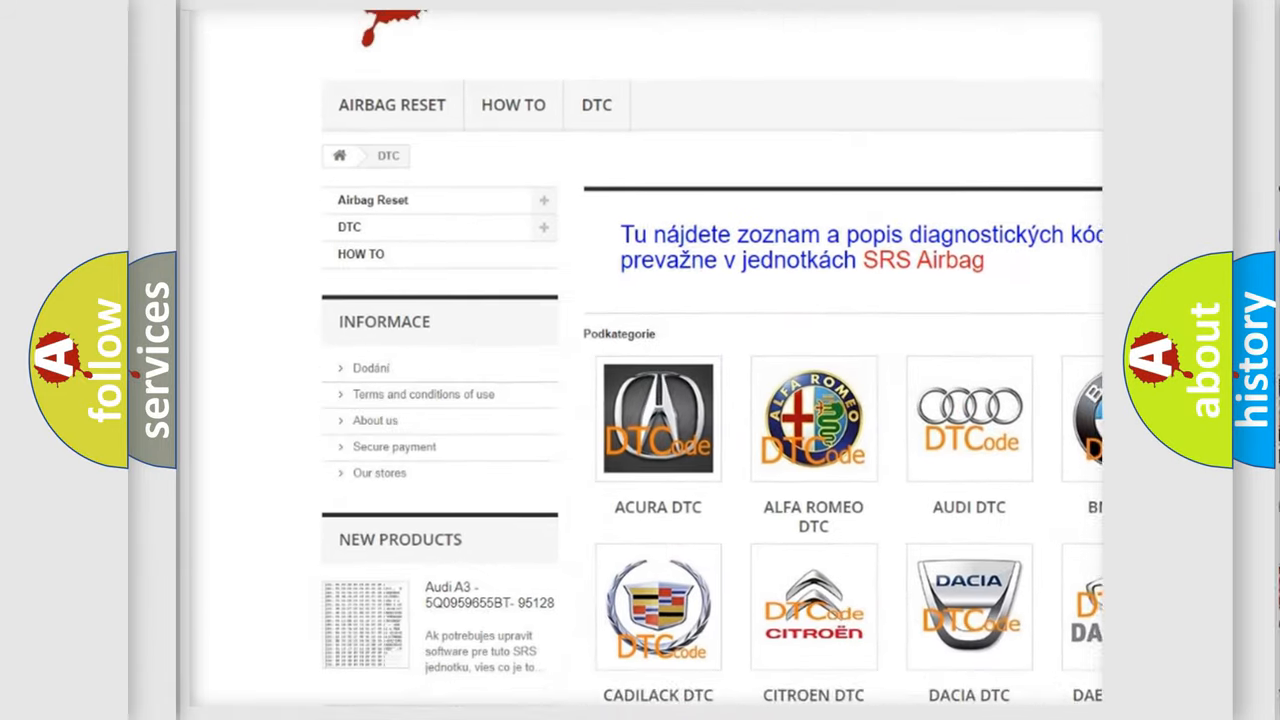
- Scroll the DTC category page past the brand logos and code listing down to the footer
scroll("down", 3)
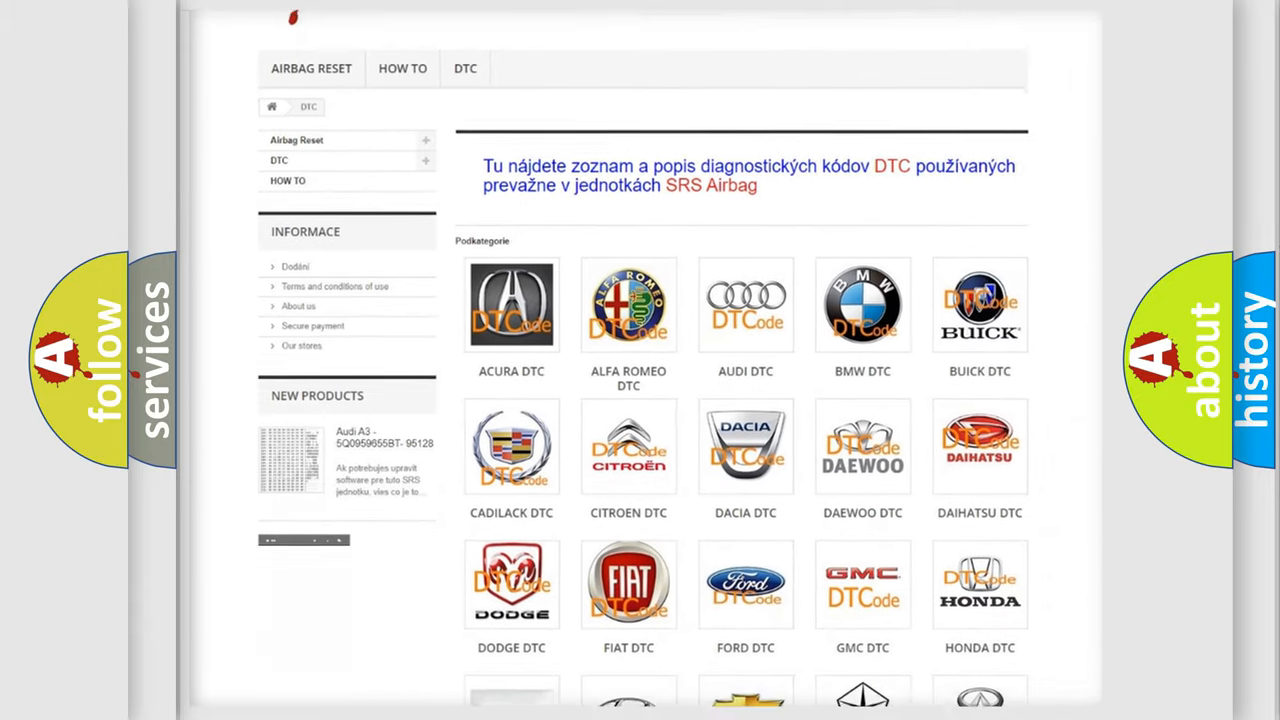
scroll("down", 3)
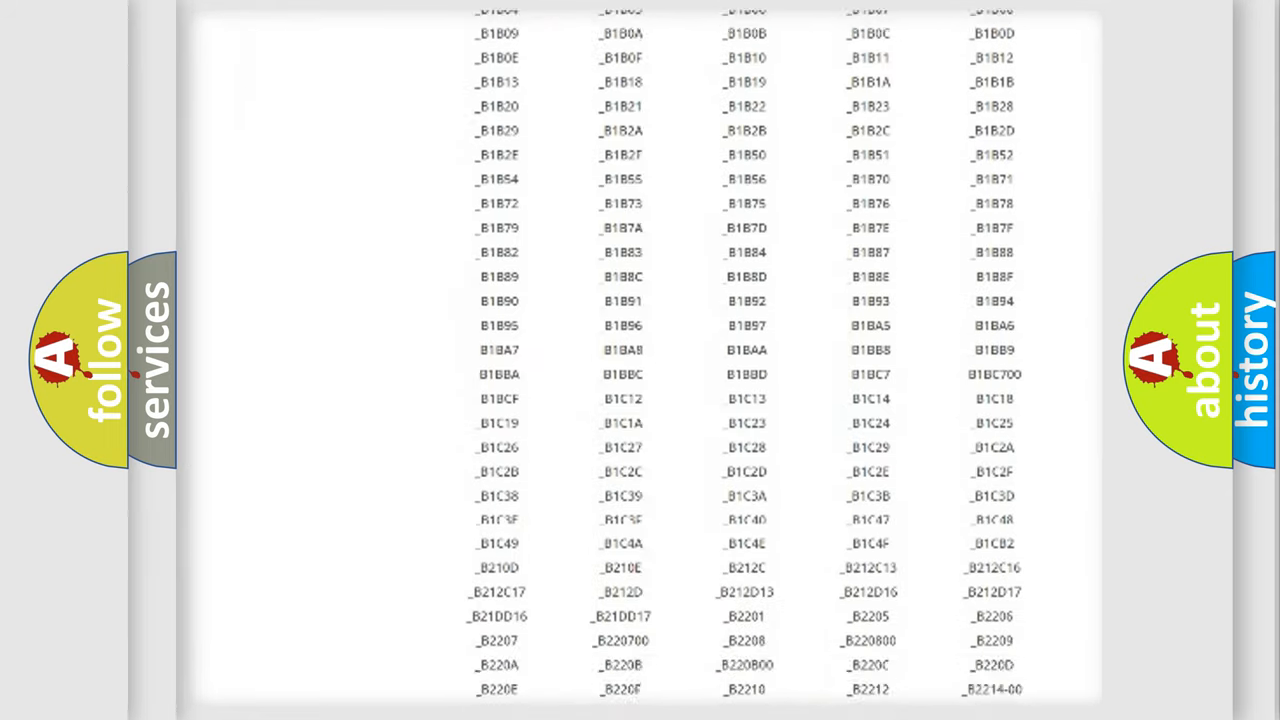
scroll("down", 3)
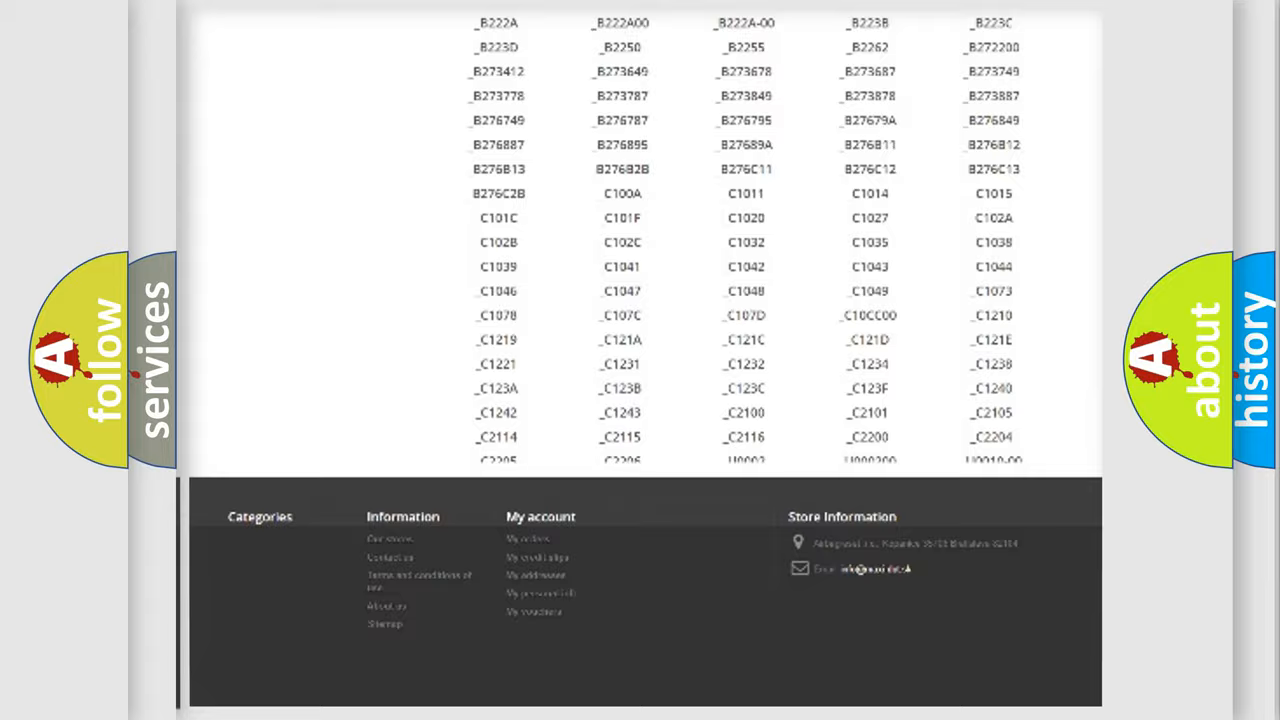
scroll("up", 3)
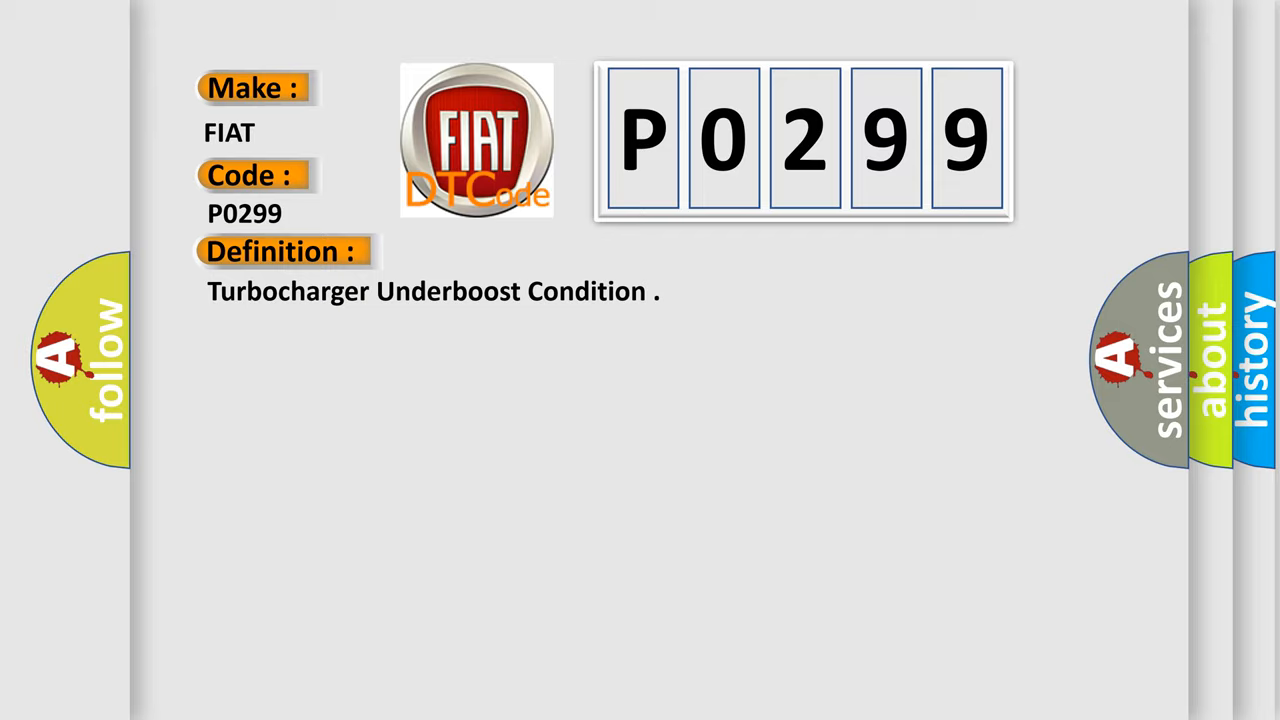
- Advance the slide to reveal the P0299 boost-pressure description beneath its definition
left_click(520, 252)
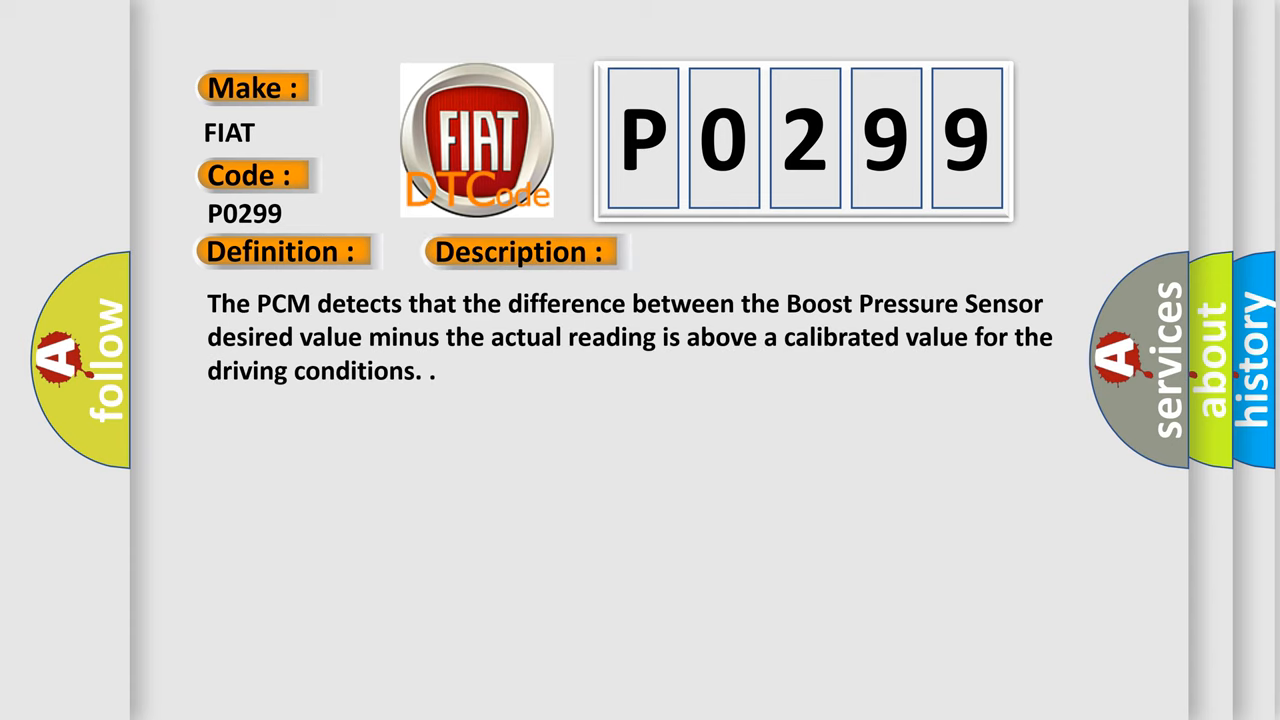